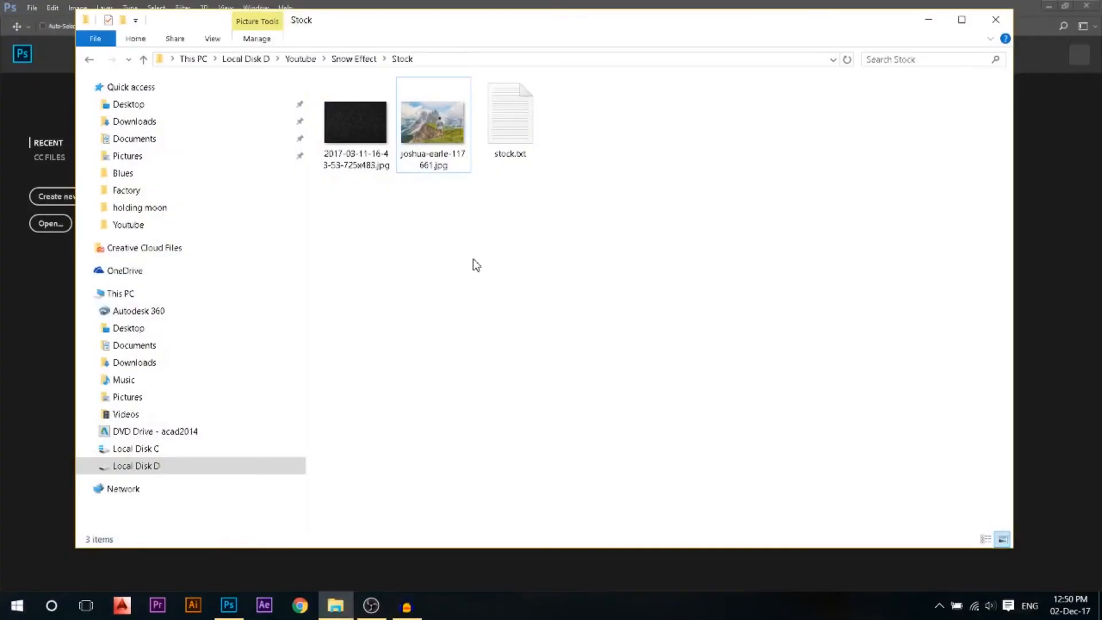
{"action": "mouse_move", "coordinate": [482, 234]}
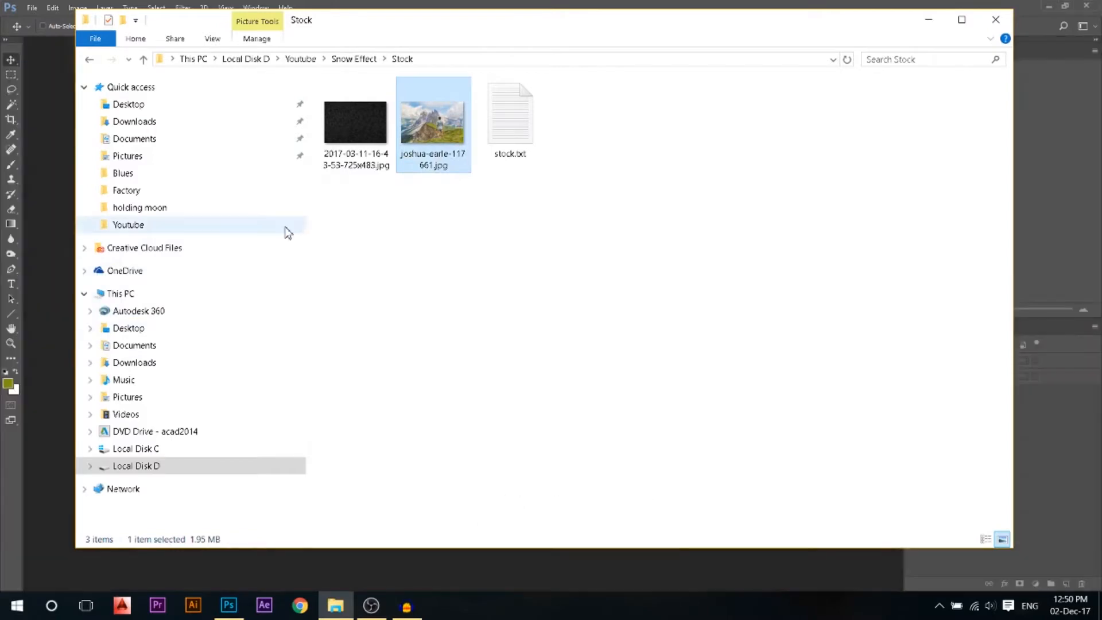
Step: Open joshua-earle-117661.jpg from the Stock folder in Photoshop
{"action": "double_click", "coordinate": [433, 112]}
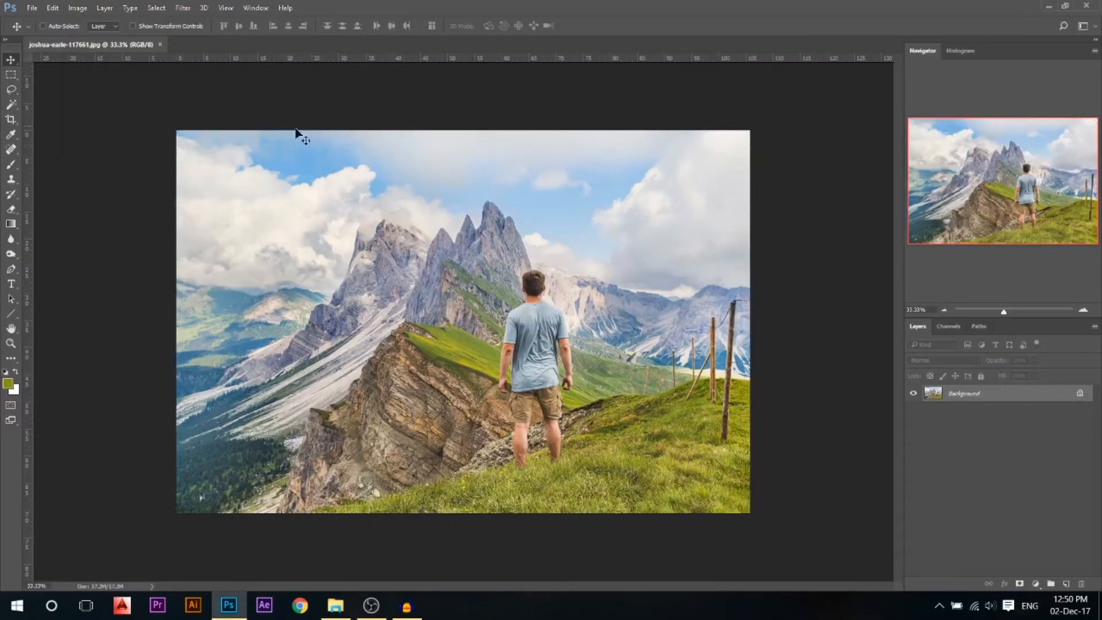
Step: Select the grass with Color Range at Fuzziness 200
{"action": "left_click", "coordinate": [156, 8]}
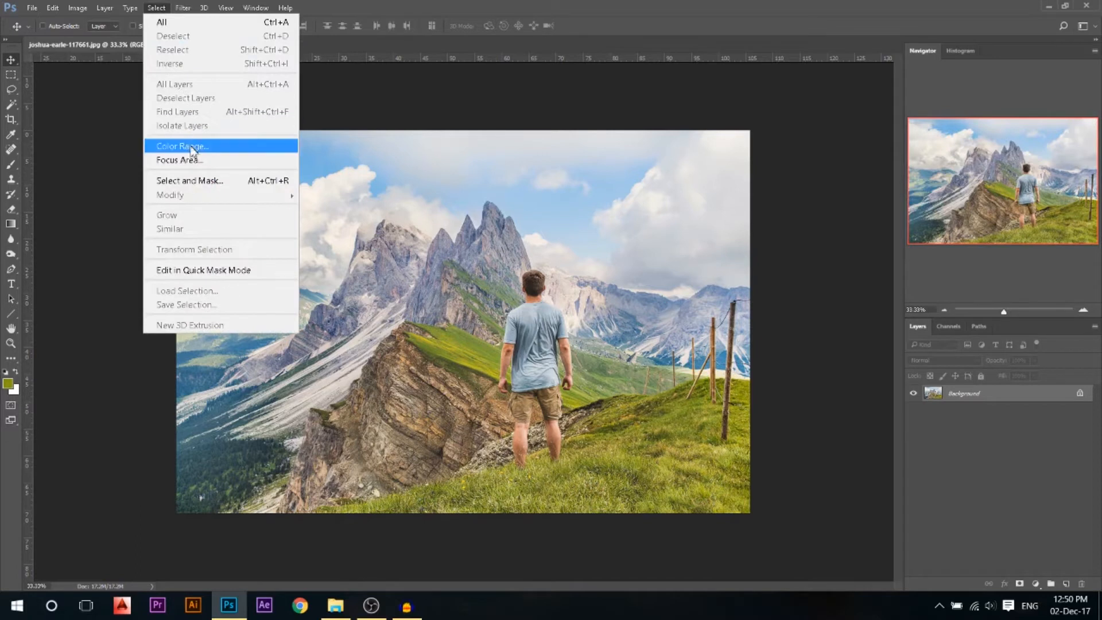
{"action": "left_click", "coordinate": [181, 146]}
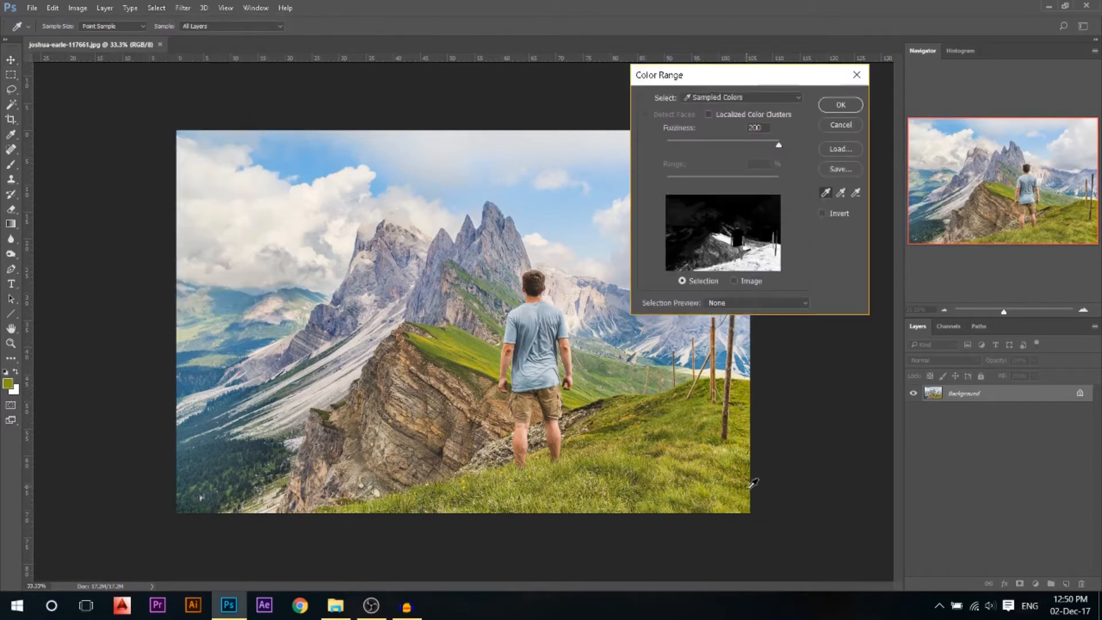
{"action": "mouse_move", "coordinate": [773, 147]}
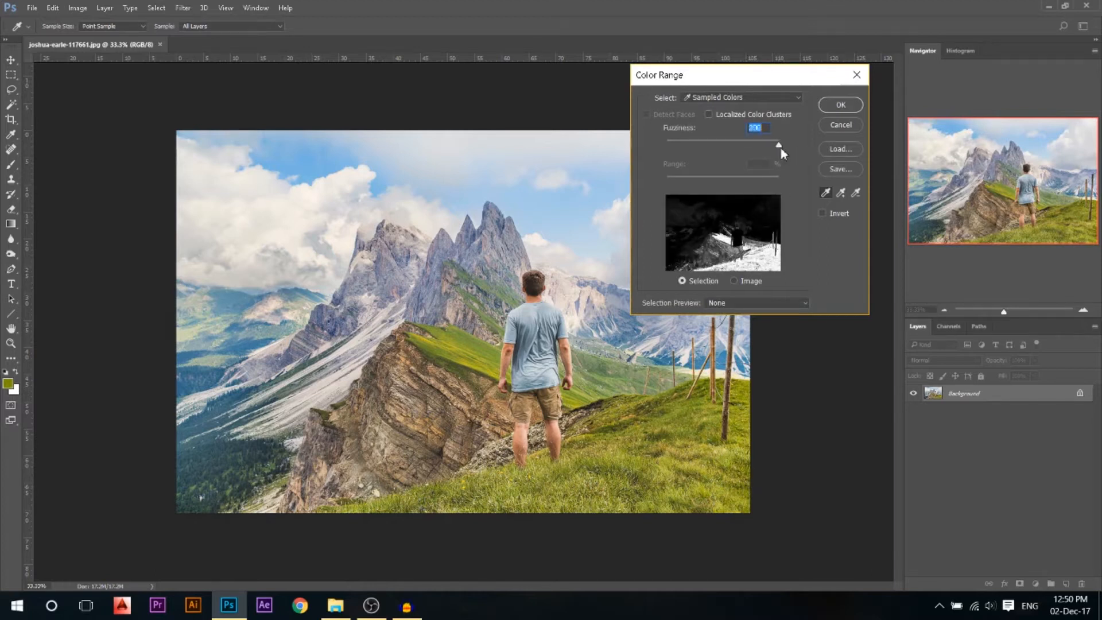
{"action": "left_click", "coordinate": [840, 104]}
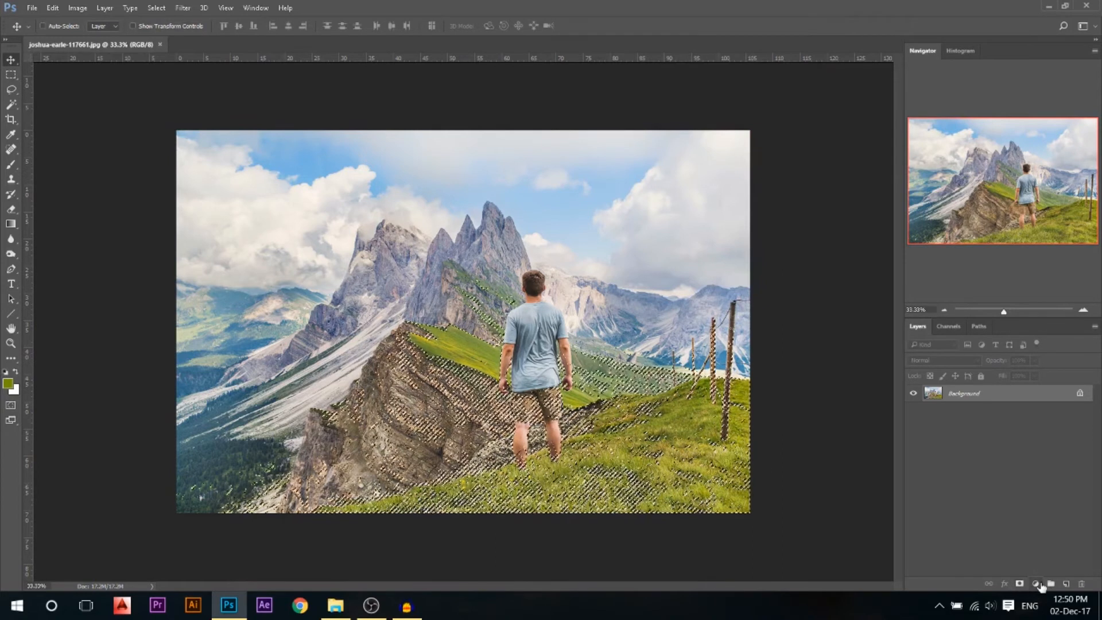
Step: Add a Curves adjustment layer masked to the grass selection, brightening it to snowy white
{"action": "left_click", "coordinate": [1039, 584]}
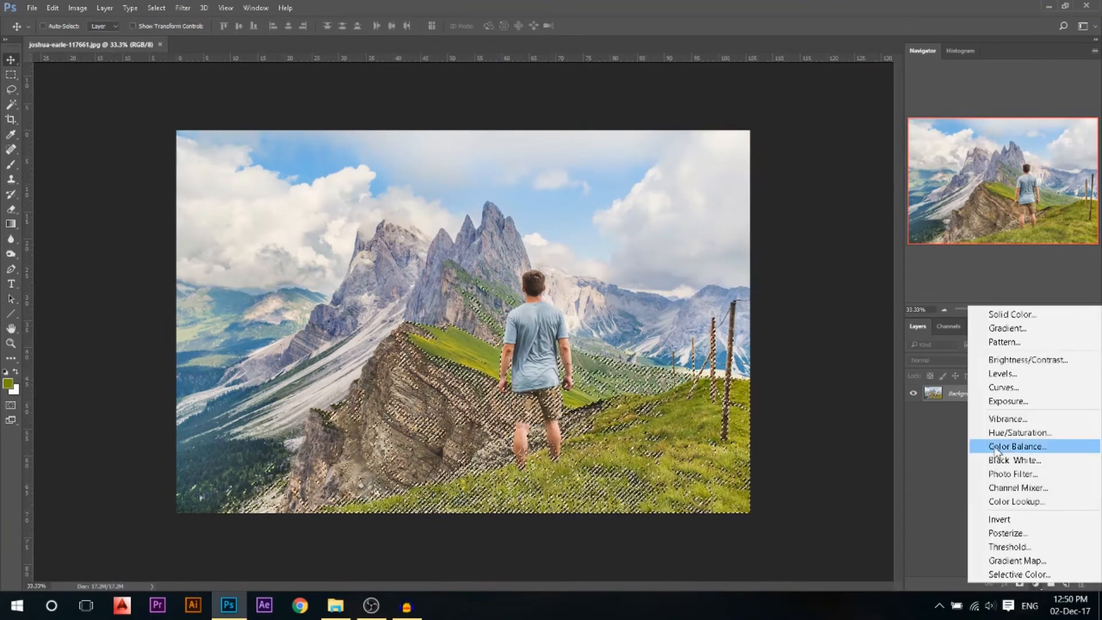
{"action": "left_click", "coordinate": [1002, 388]}
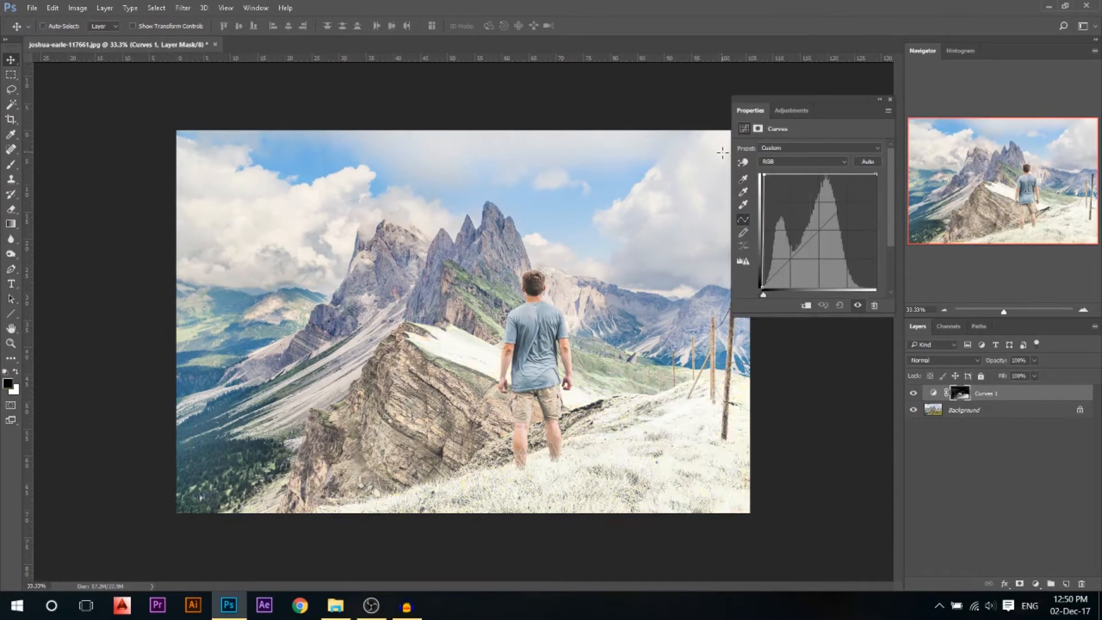
{"action": "mouse_move", "coordinate": [913, 83]}
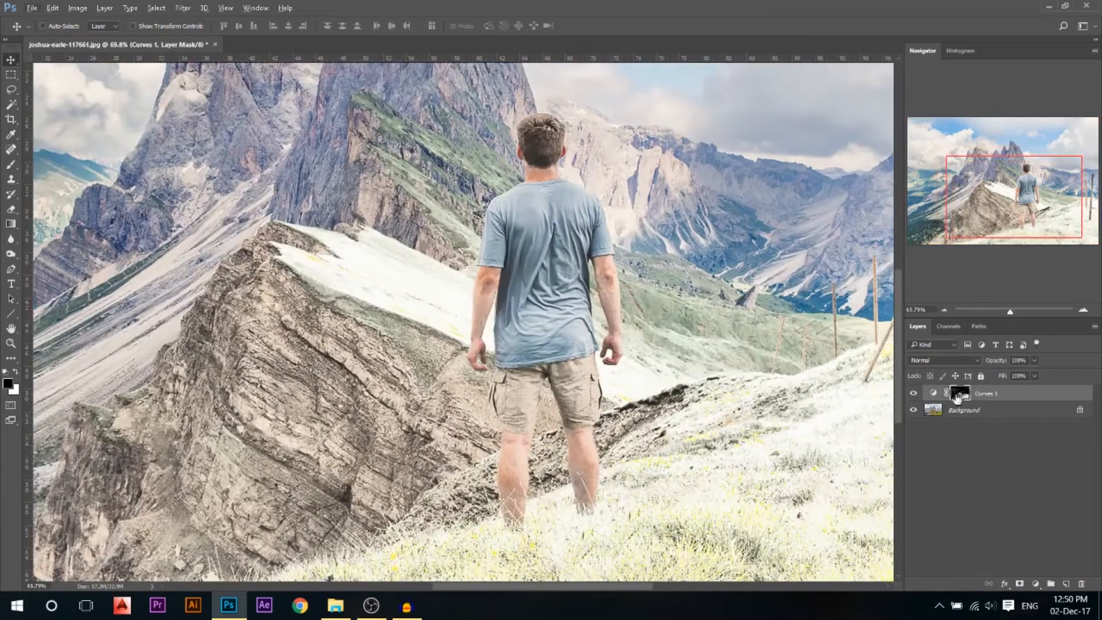
{"action": "mouse_move", "coordinate": [255, 277]}
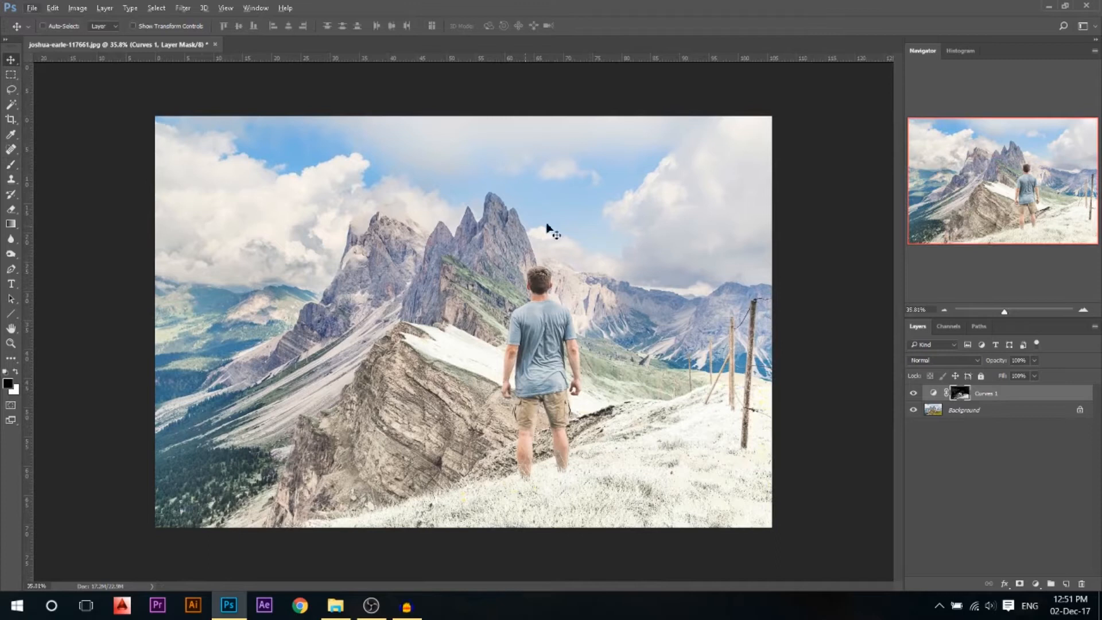
{"action": "left_click", "coordinate": [335, 604]}
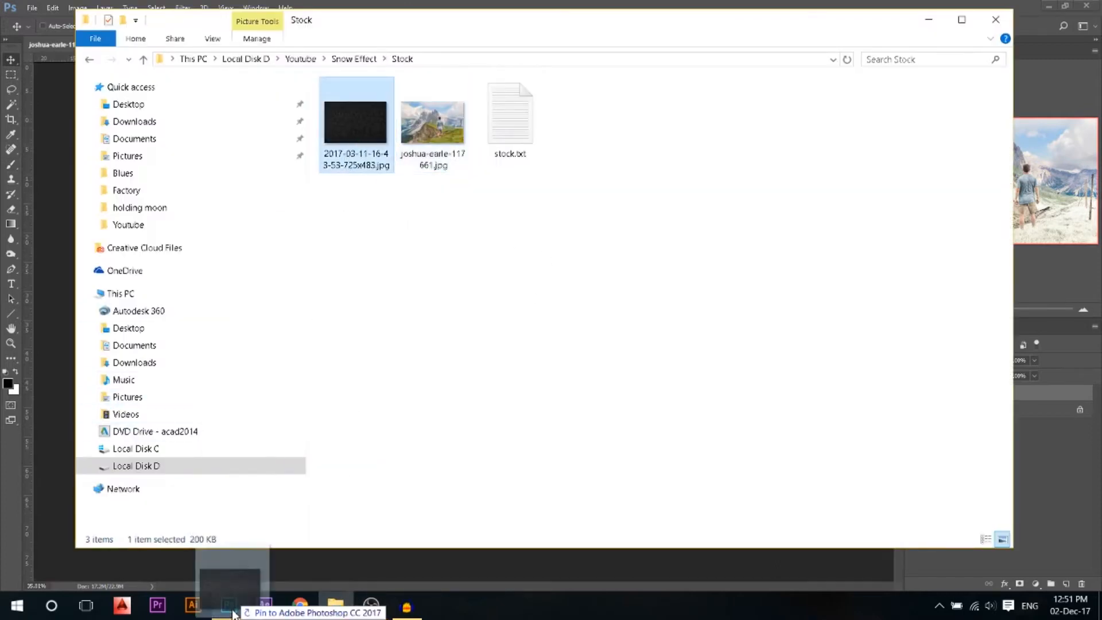
Step: Place the 2017-03-11 dark grainy texture JPG as a new top layer
{"action": "left_click", "coordinate": [228, 605]}
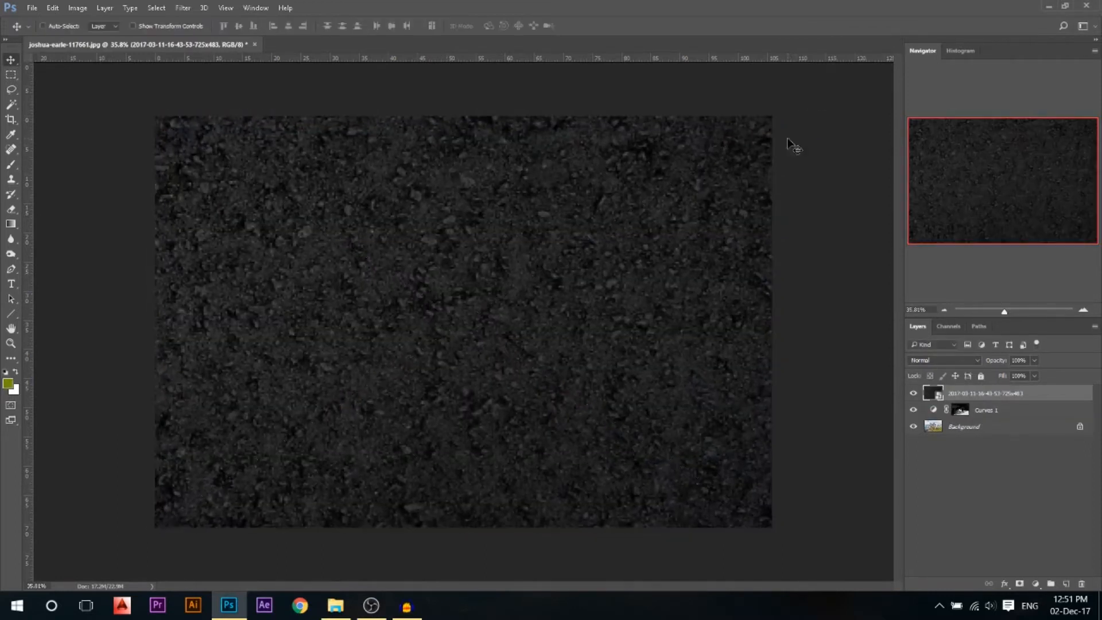
Step: Set the texture layer's blend mode to Screen
{"action": "left_click", "coordinate": [946, 360]}
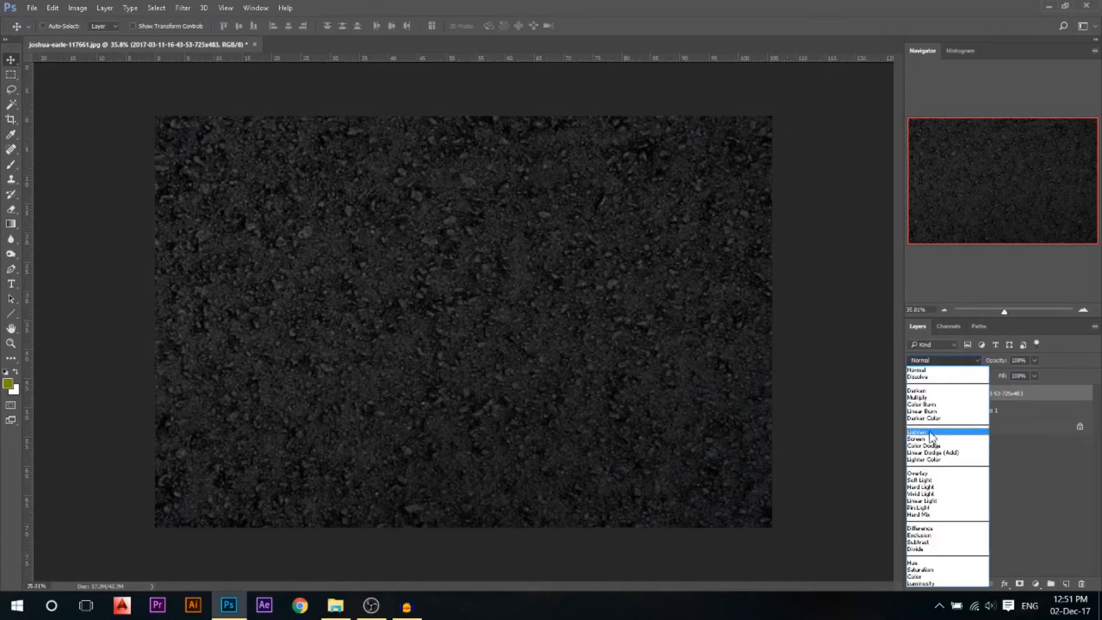
{"action": "left_click", "coordinate": [921, 439]}
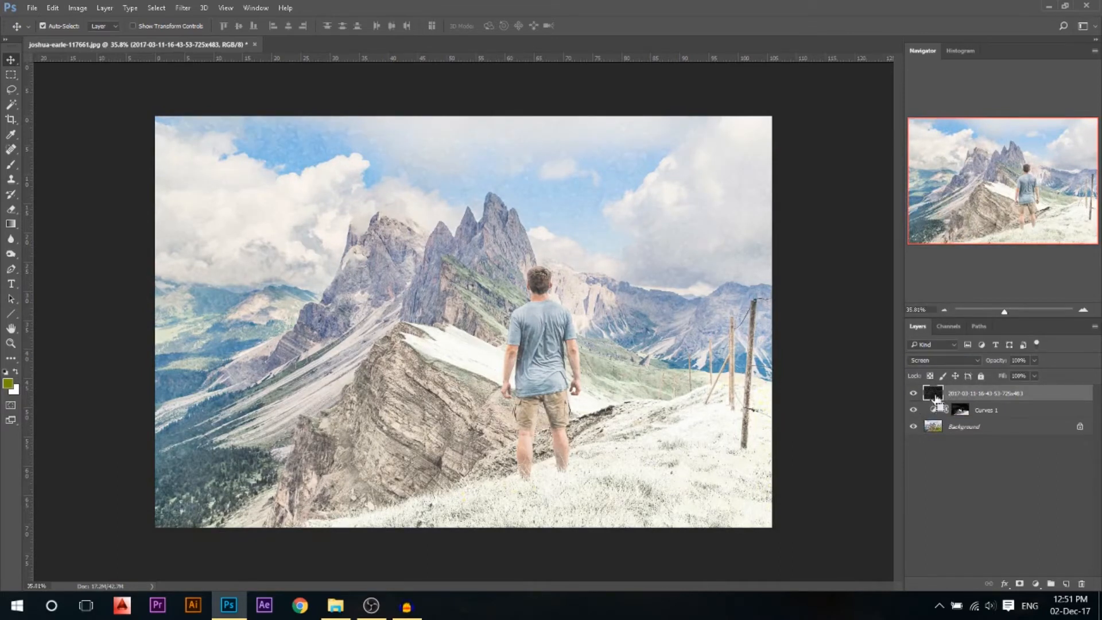
Step: Apply Curves to the texture, moving white point left and black point right for scattered specks
{"action": "double_click", "coordinate": [959, 410]}
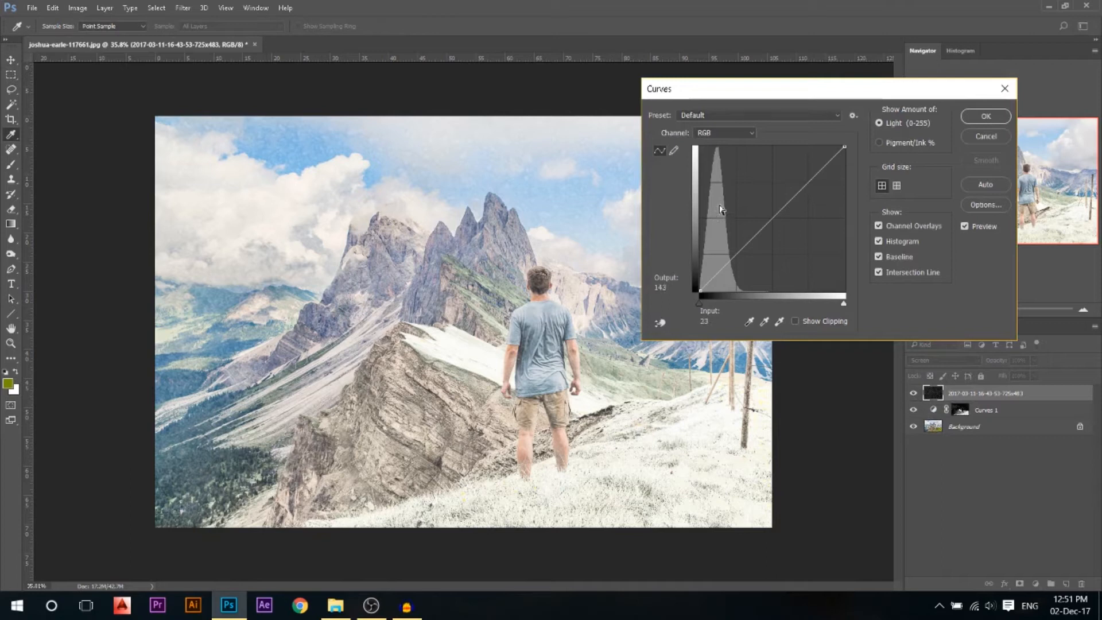
{"action": "left_click_drag", "start_coordinate": [718, 209], "coordinate": [791, 153]}
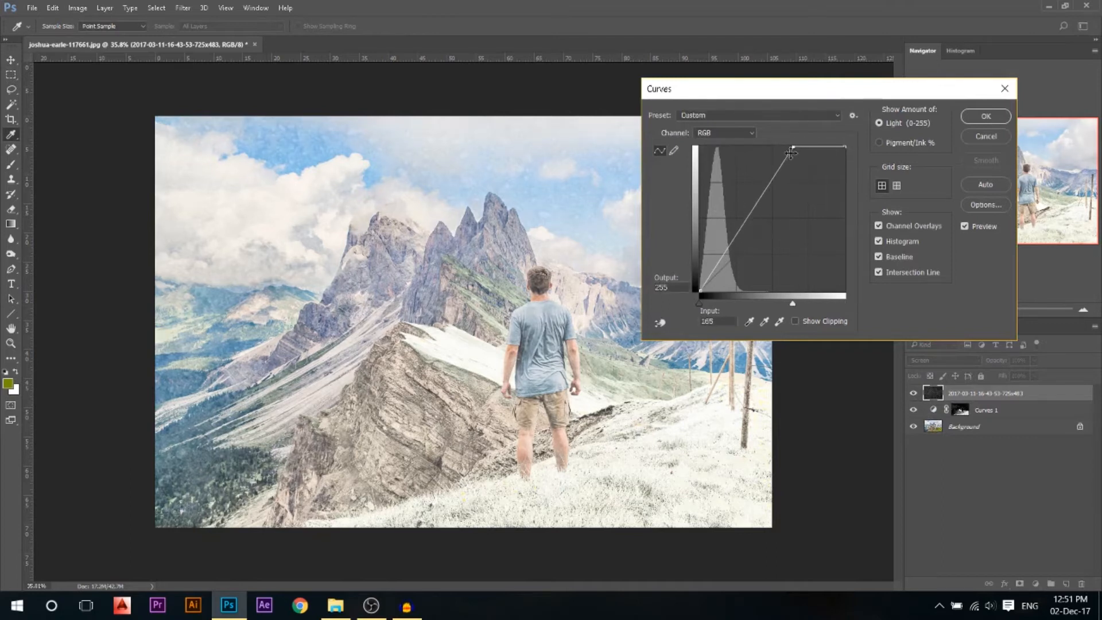
{"action": "left_click_drag", "start_coordinate": [793, 151], "coordinate": [779, 147]}
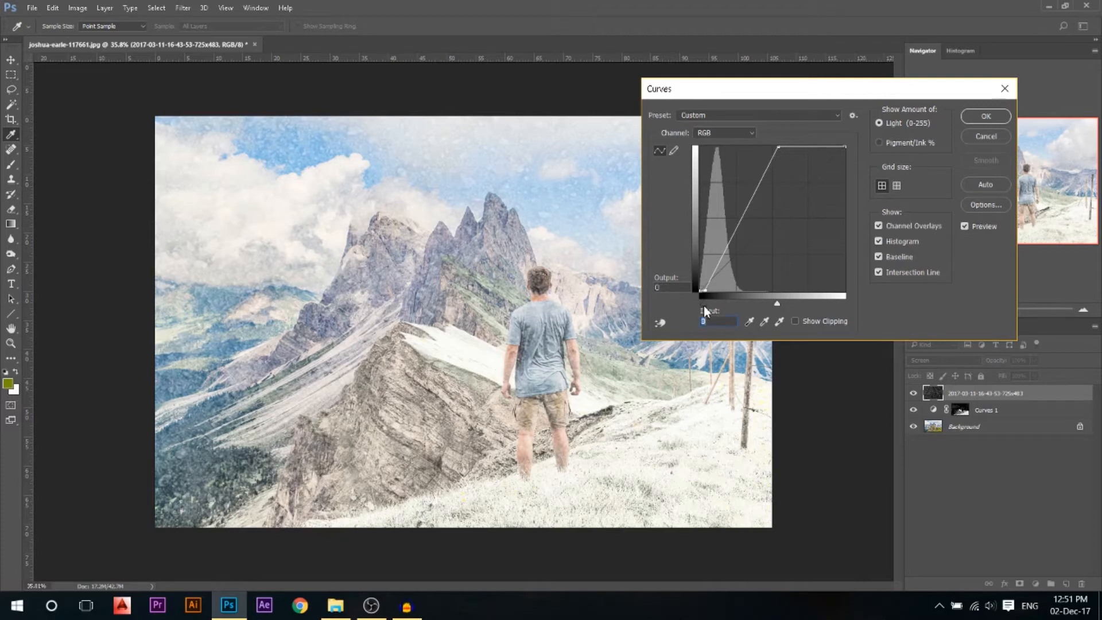
{"action": "left_click_drag", "start_coordinate": [695, 291], "coordinate": [713, 291]}
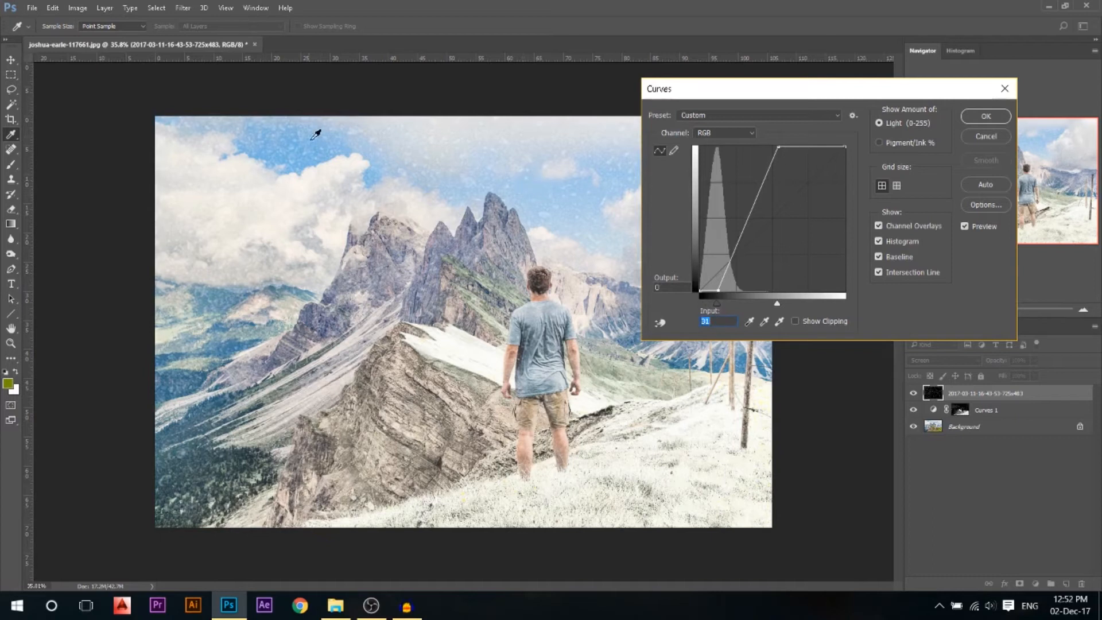
{"action": "left_click", "coordinate": [984, 116]}
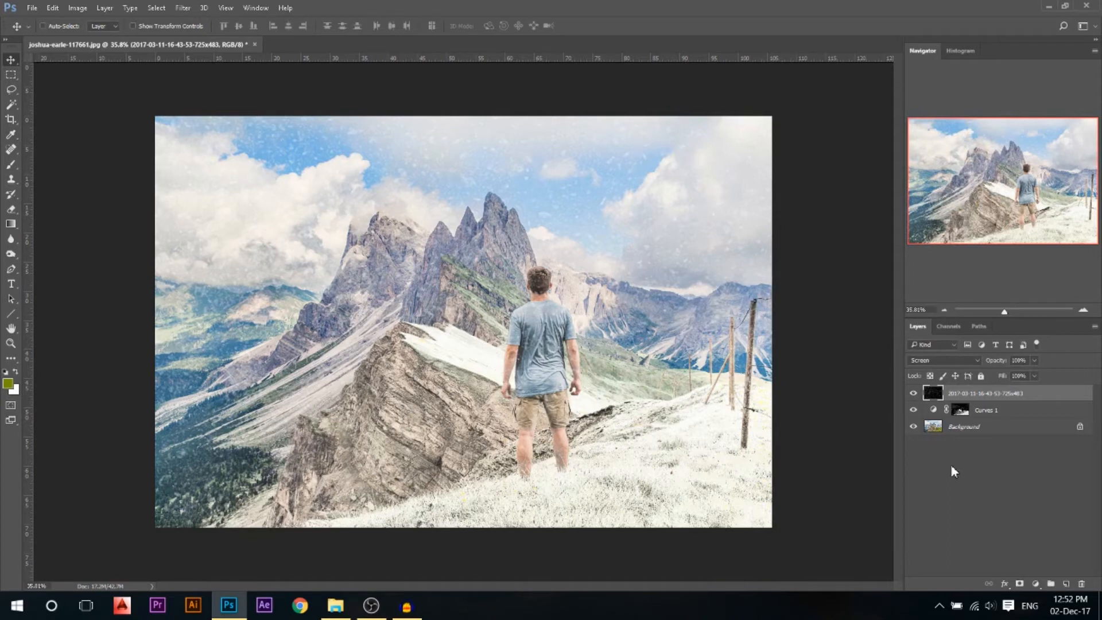
{"action": "left_click", "coordinate": [42, 26]}
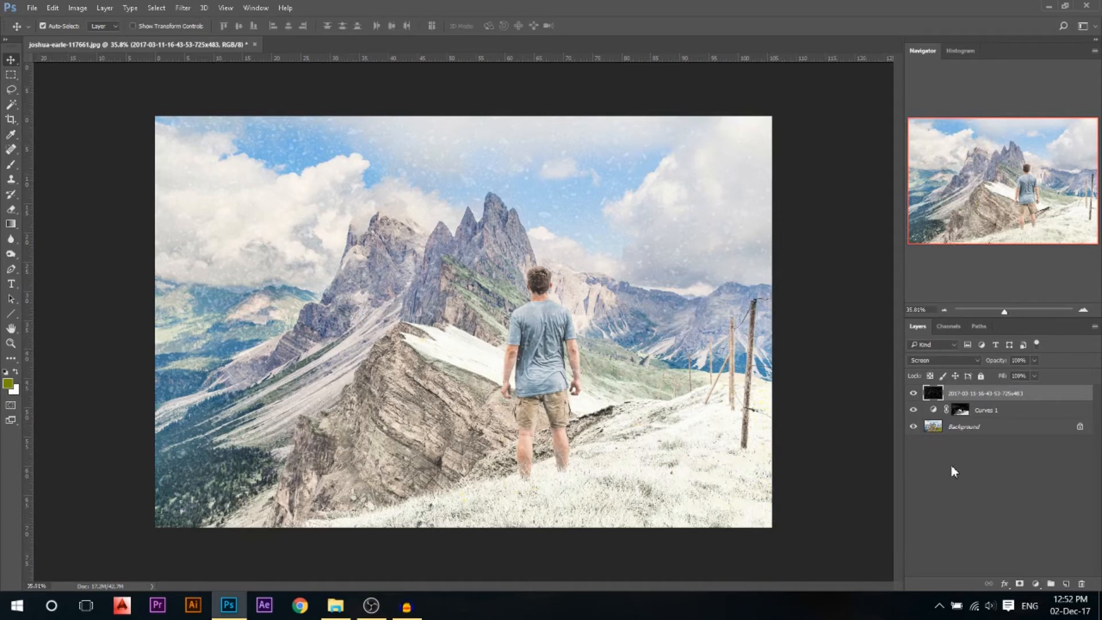
Step: Duplicate the snow texture layer, scale it past the canvas edges, and flip it horizontally
{"action": "key", "text": "ctrl+j"}
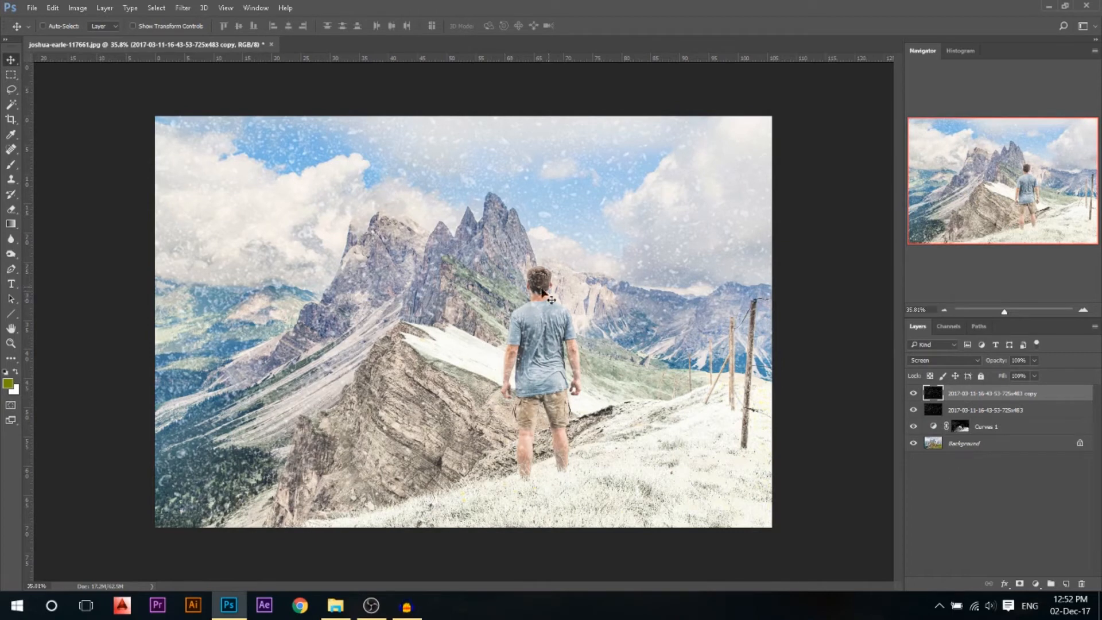
{"action": "key", "text": "ctrl+t"}
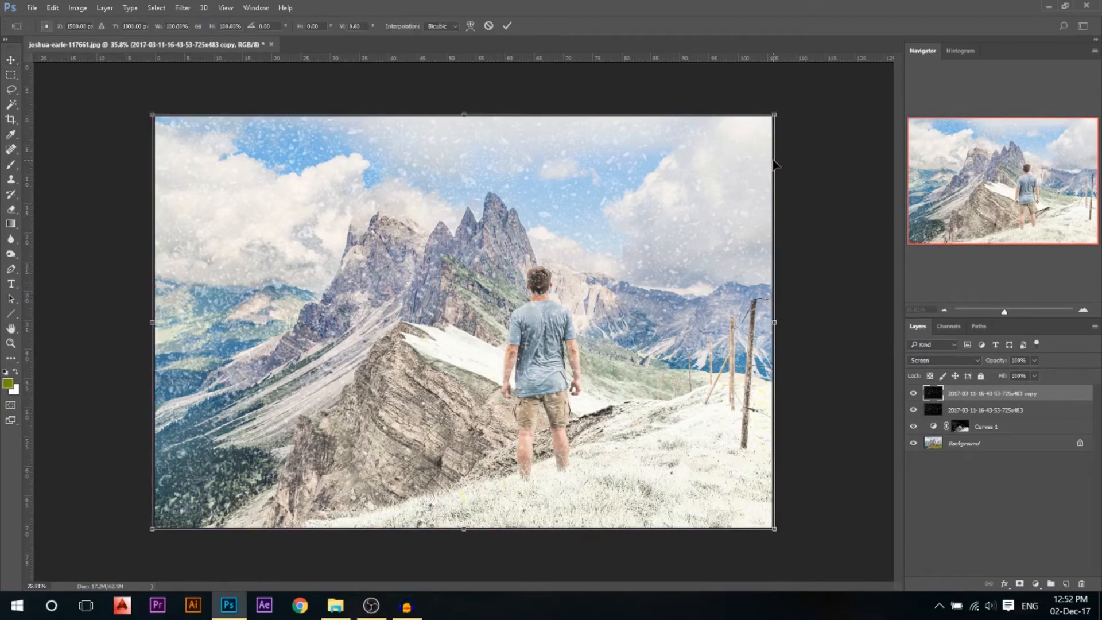
{"action": "left_click_drag", "start_coordinate": [773, 113], "coordinate": [816, 88]}
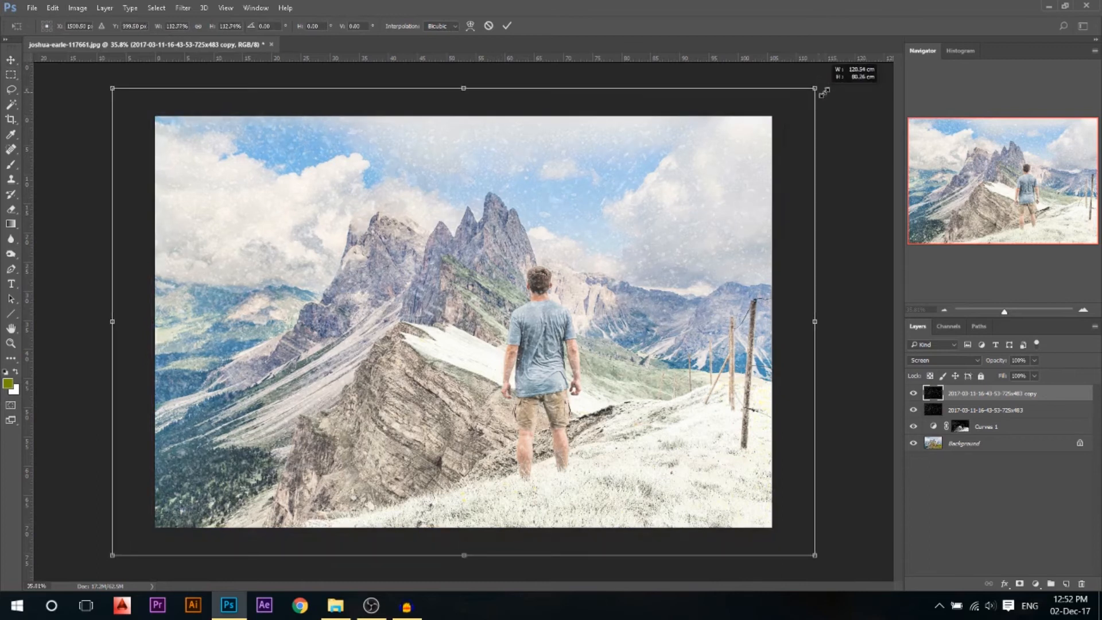
{"action": "left_click_drag", "start_coordinate": [814, 89], "coordinate": [840, 70]}
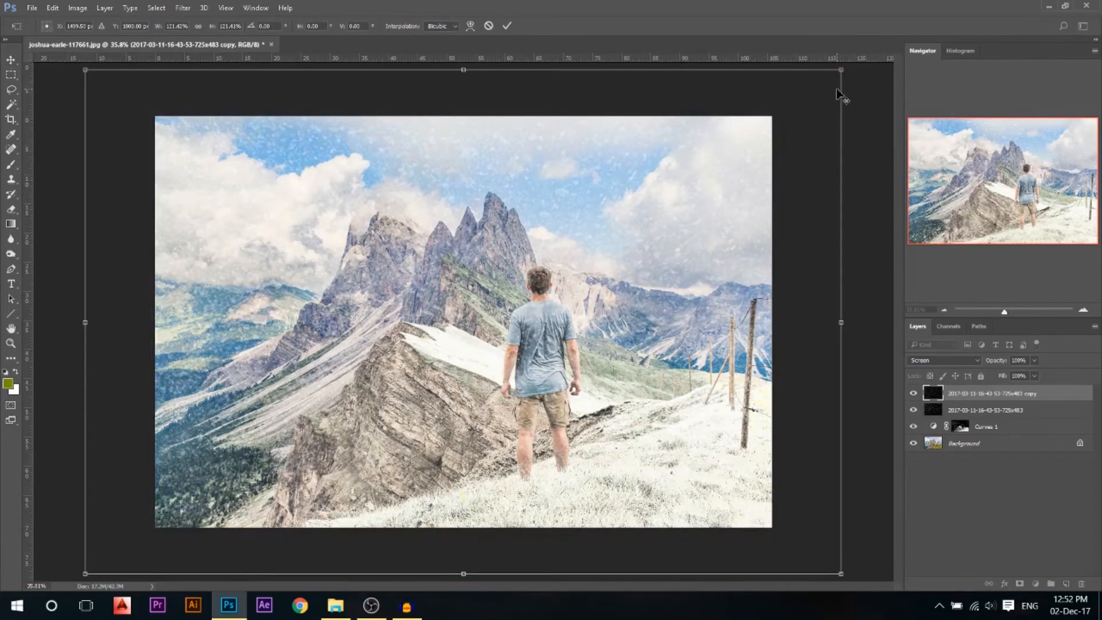
{"action": "mouse_move", "coordinate": [629, 225]}
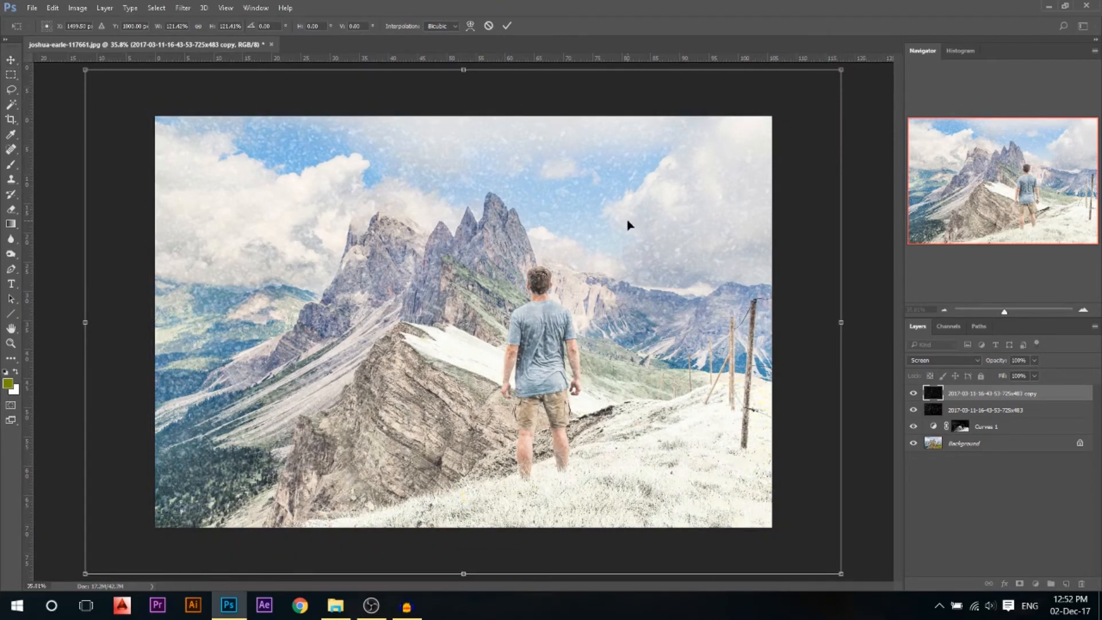
{"action": "right_click", "coordinate": [629, 225]}
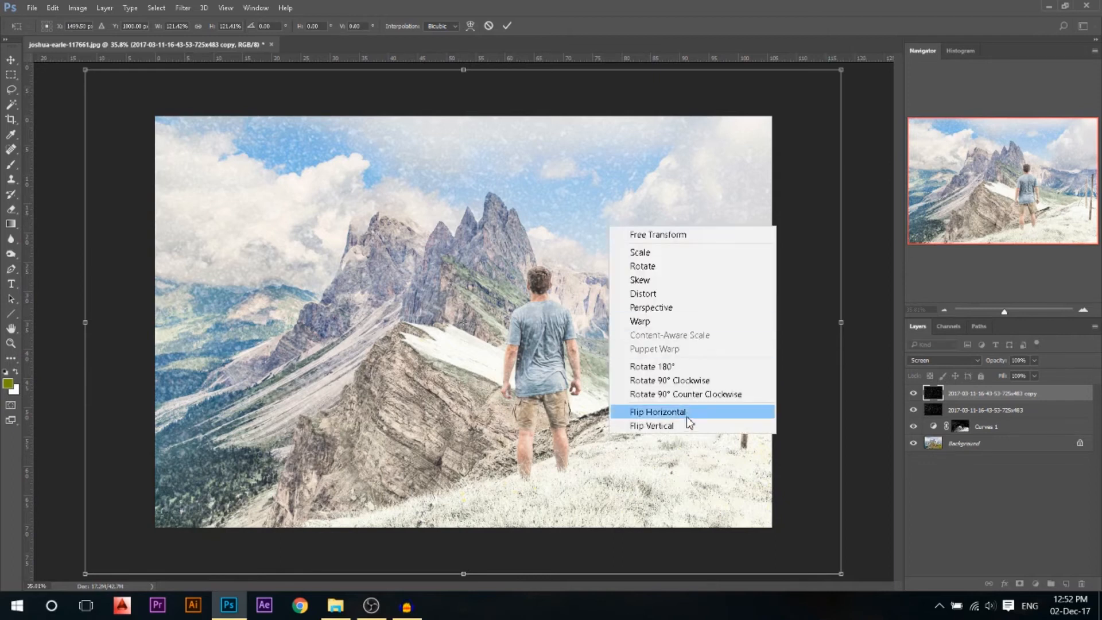
{"action": "left_click", "coordinate": [657, 411]}
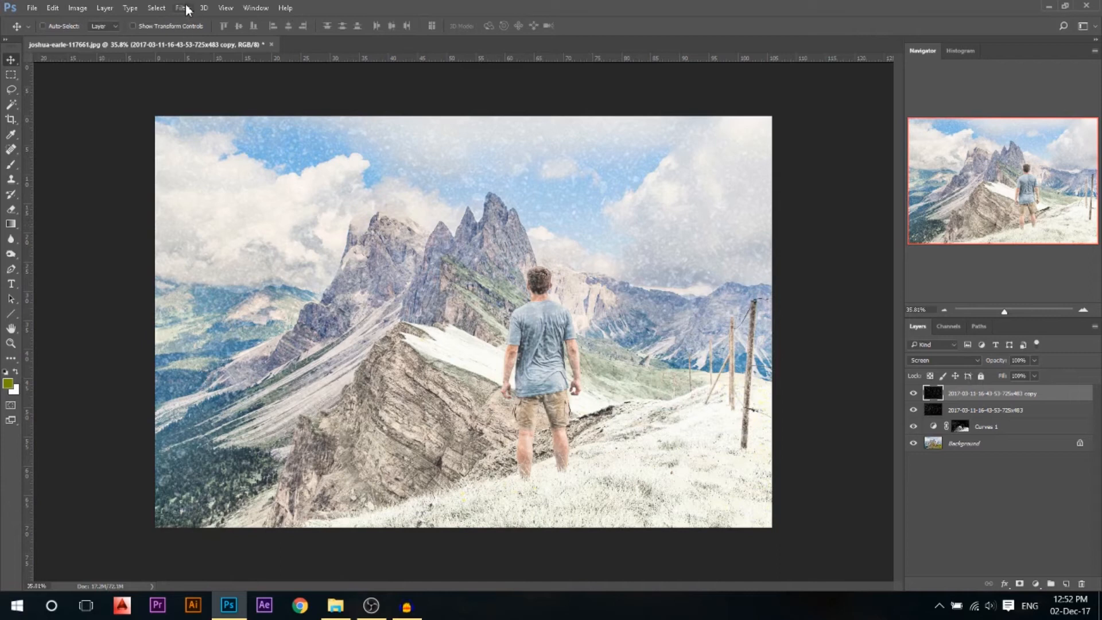
Step: Apply a Motion Blur at angle 72 and distance 28 pixels to the duplicated snow layer
{"action": "left_click", "coordinate": [183, 8]}
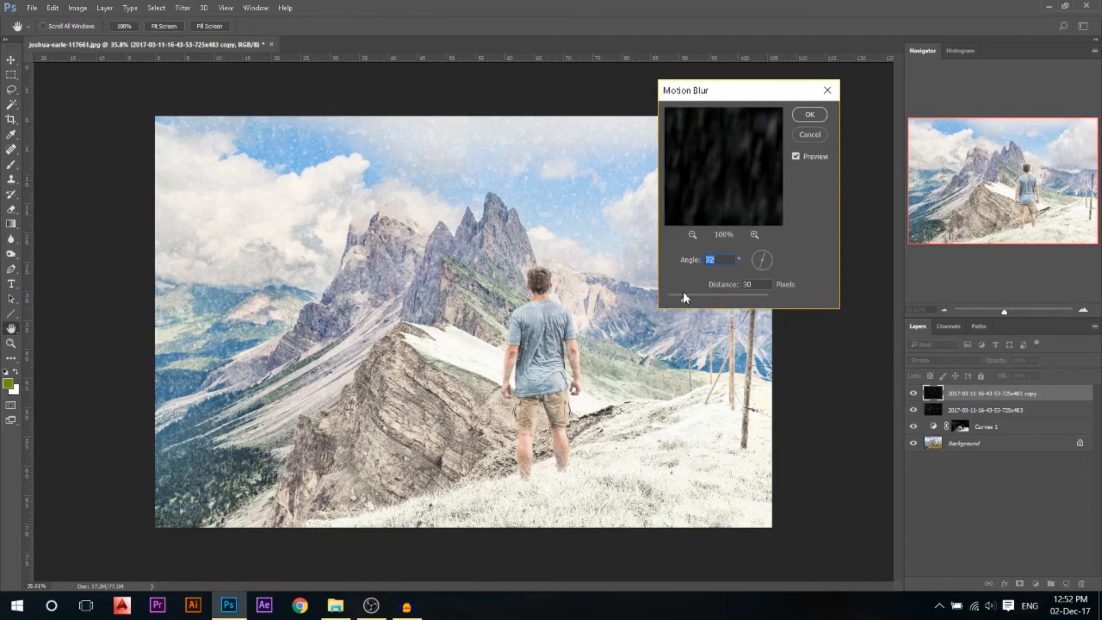
{"action": "left_click_drag", "start_coordinate": [693, 296], "coordinate": [664, 297]}
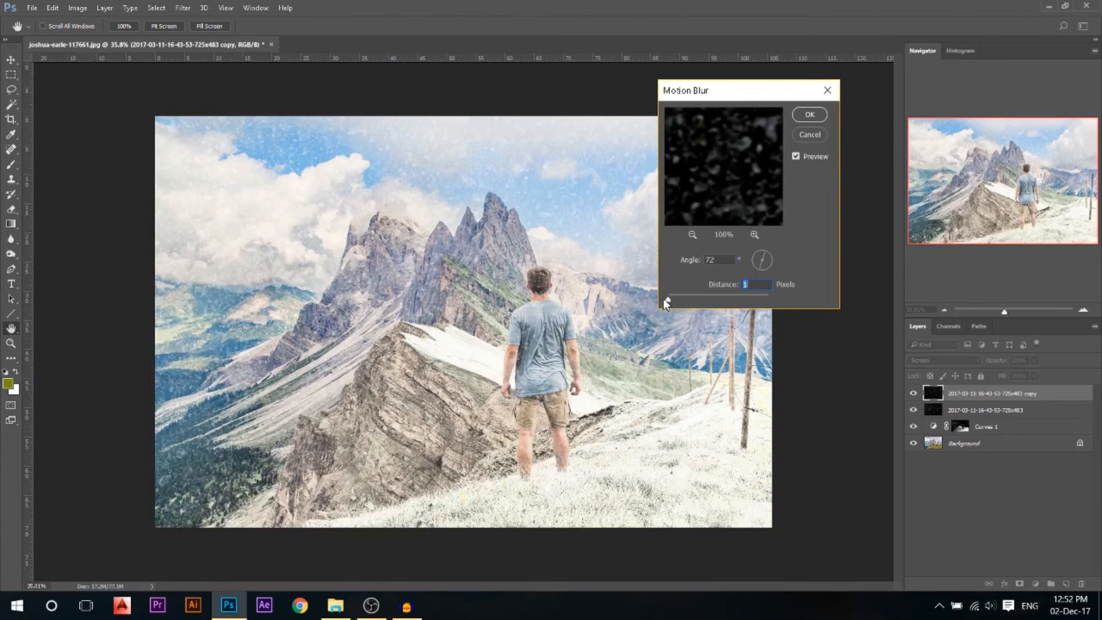
{"action": "left_click_drag", "start_coordinate": [664, 302], "coordinate": [678, 303]}
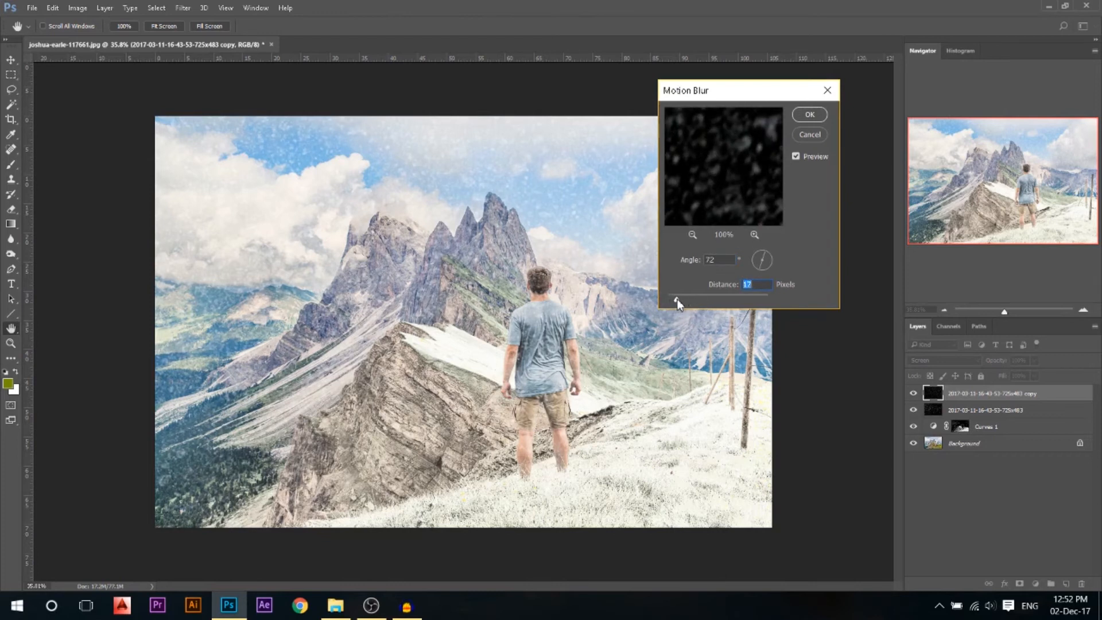
{"action": "left_click_drag", "start_coordinate": [675, 295], "coordinate": [685, 295]}
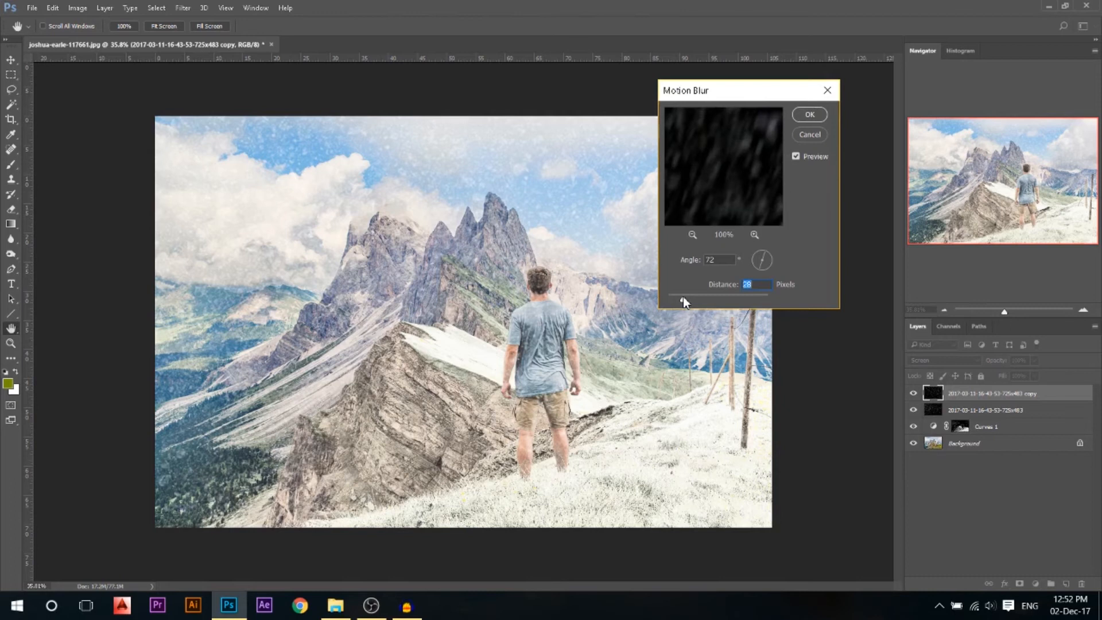
{"action": "left_click", "coordinate": [808, 115]}
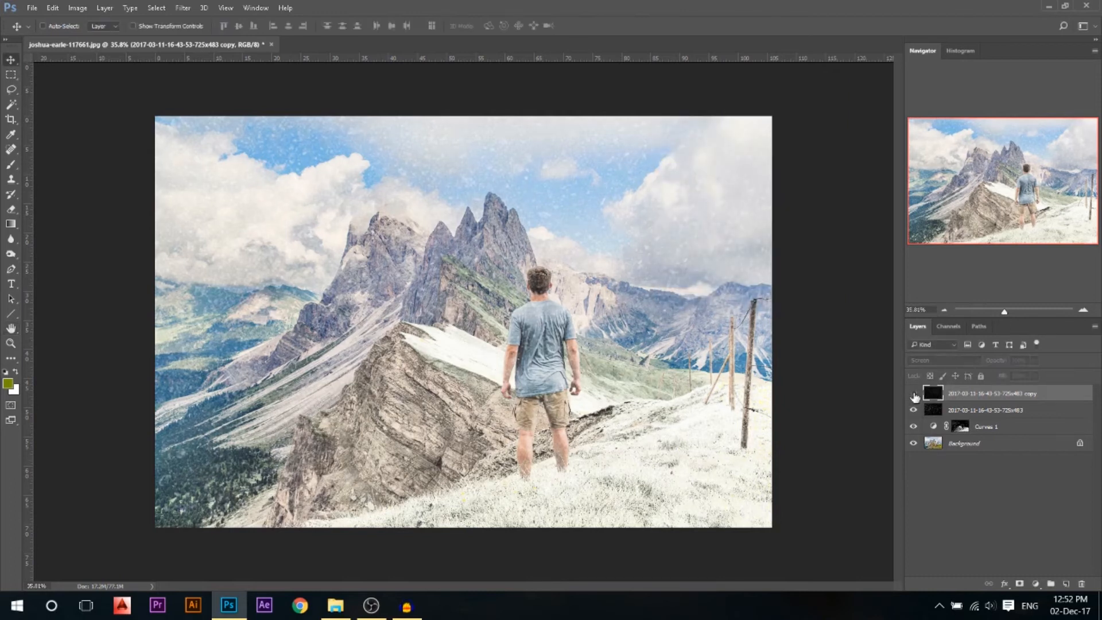
{"action": "left_click", "coordinate": [914, 394]}
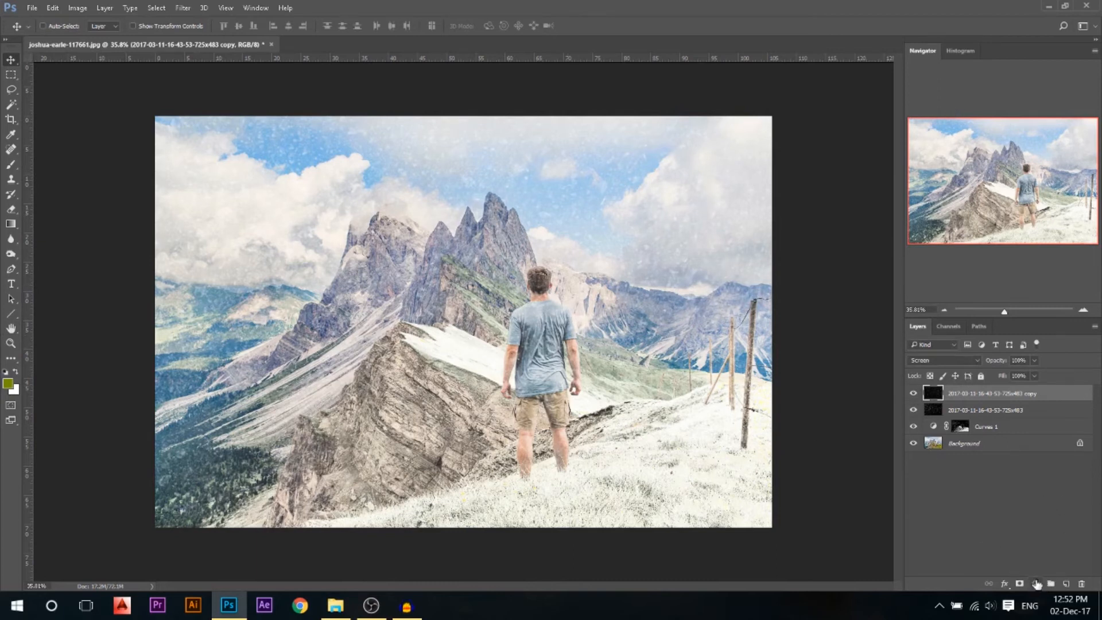
Step: Add a top Curves layer with its midpoint pulled down to darken the midtones
{"action": "left_click", "coordinate": [1036, 584]}
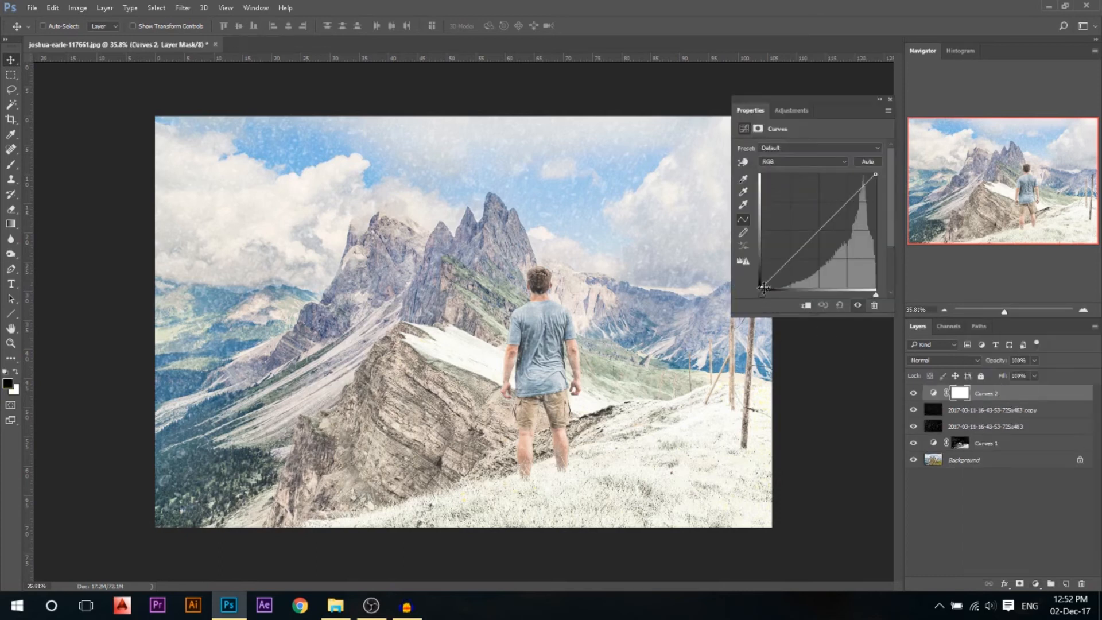
{"action": "left_click_drag", "start_coordinate": [765, 286], "coordinate": [761, 288]}
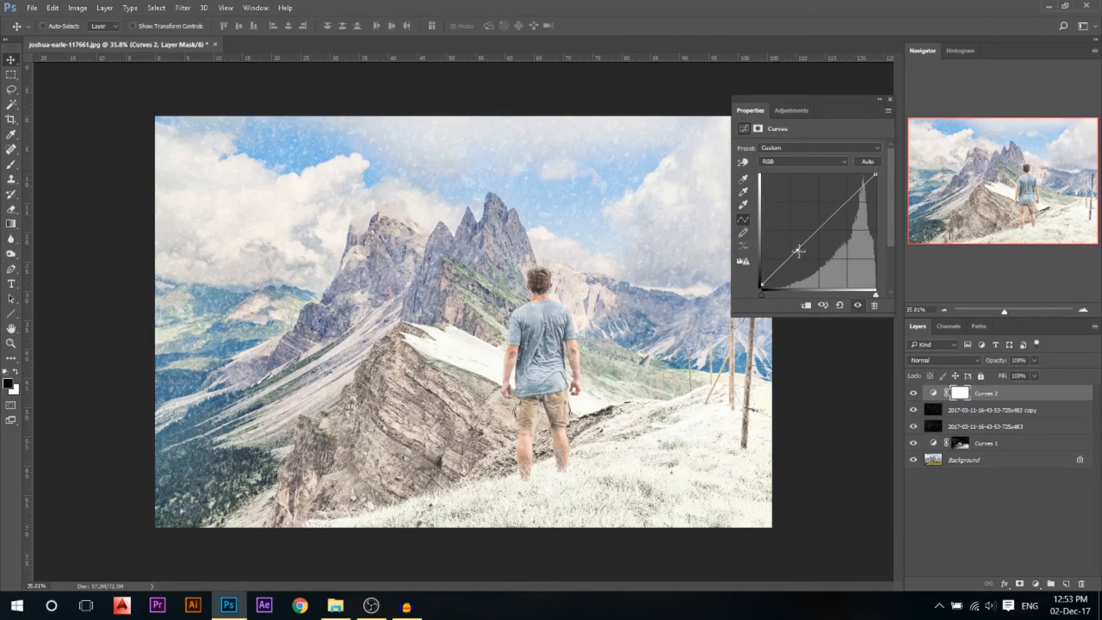
{"action": "left_click_drag", "start_coordinate": [798, 251], "coordinate": [804, 262]}
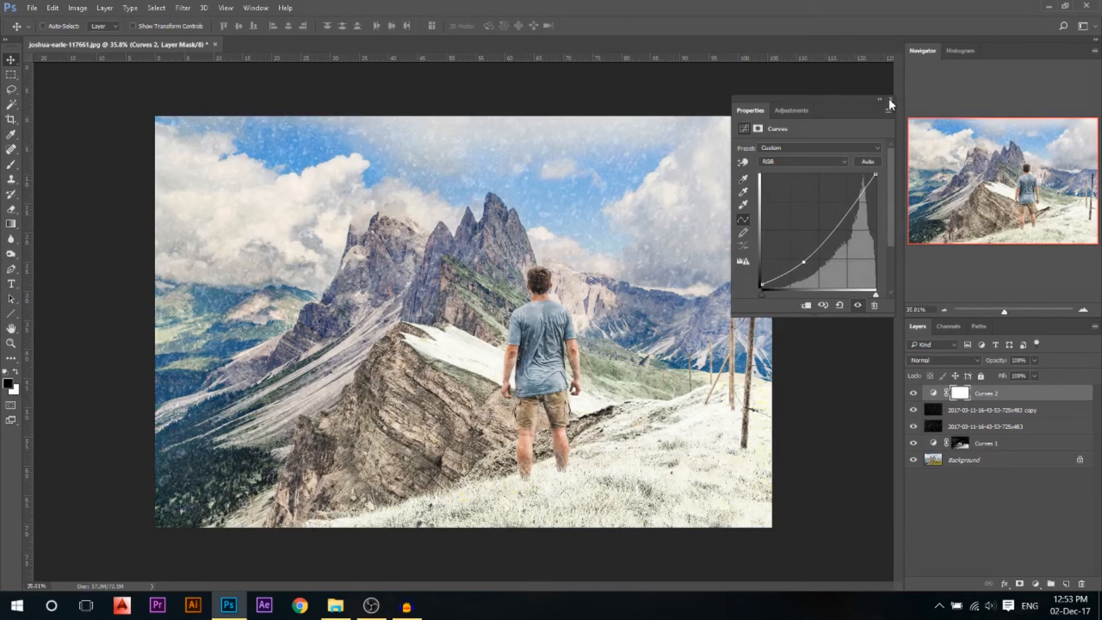
{"action": "left_click", "coordinate": [889, 100]}
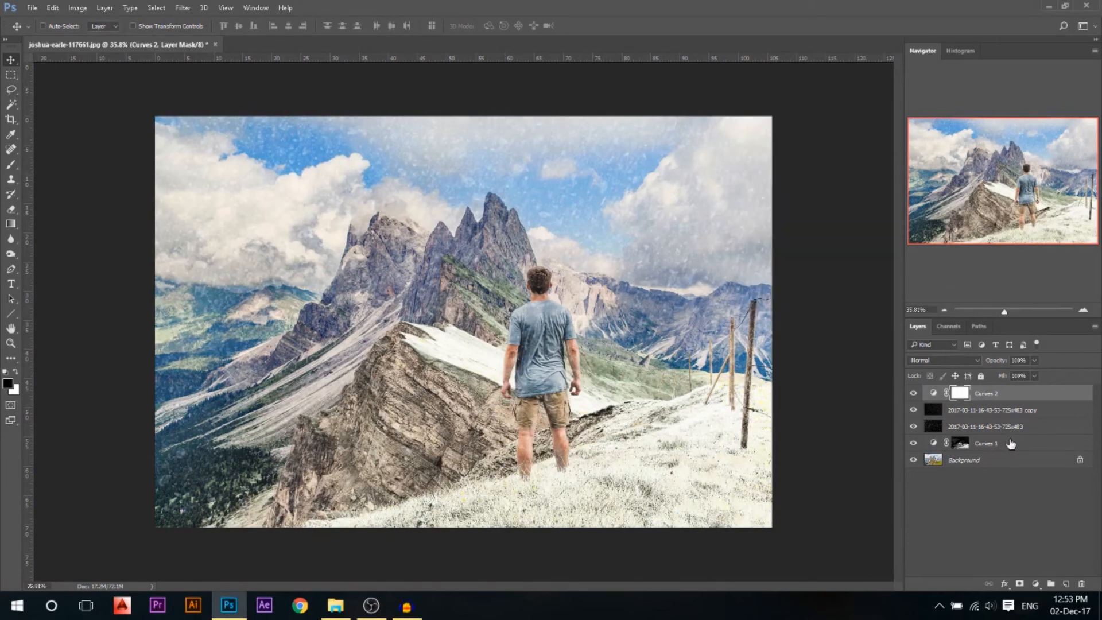
{"action": "left_click", "coordinate": [987, 443]}
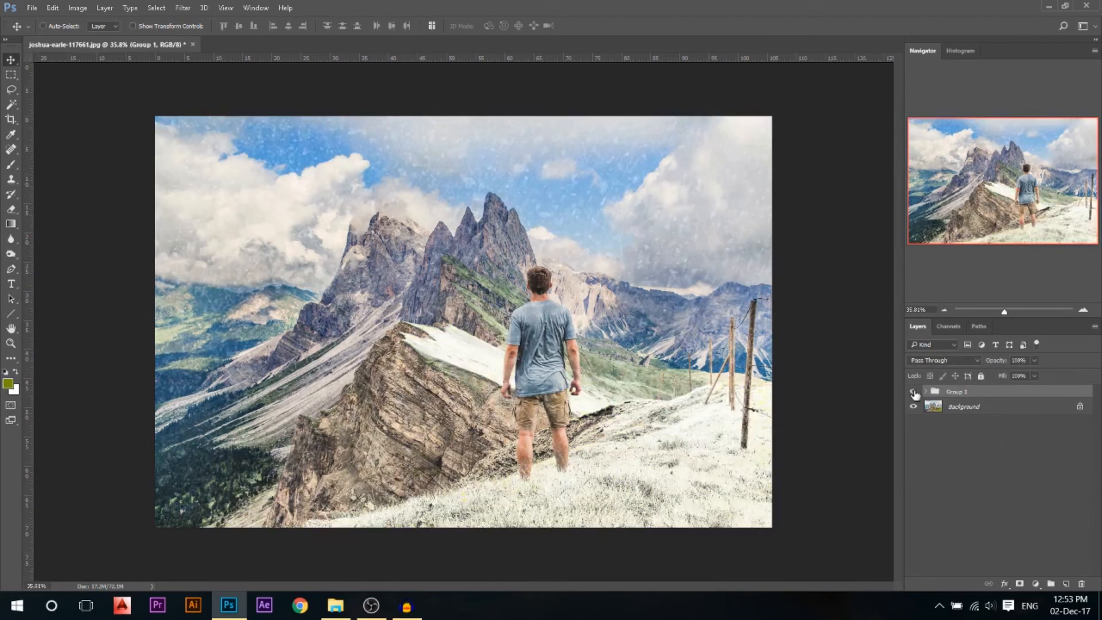
Step: Toggle the snow effect group's visibility off and on to compare before and after
{"action": "left_click", "coordinate": [915, 391]}
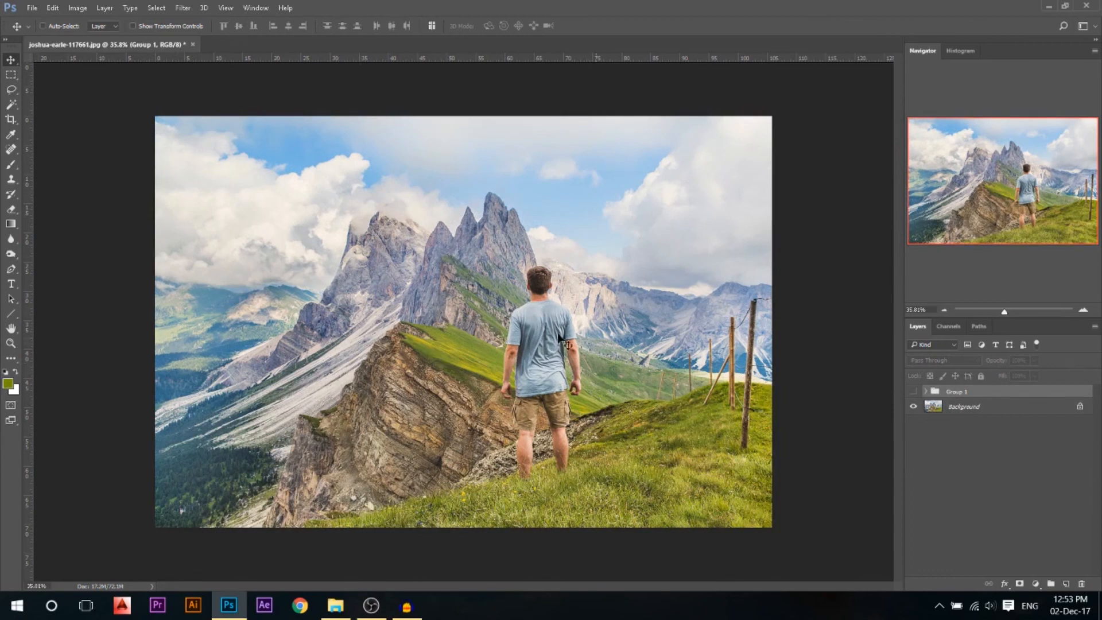
{"action": "left_click", "coordinate": [914, 392]}
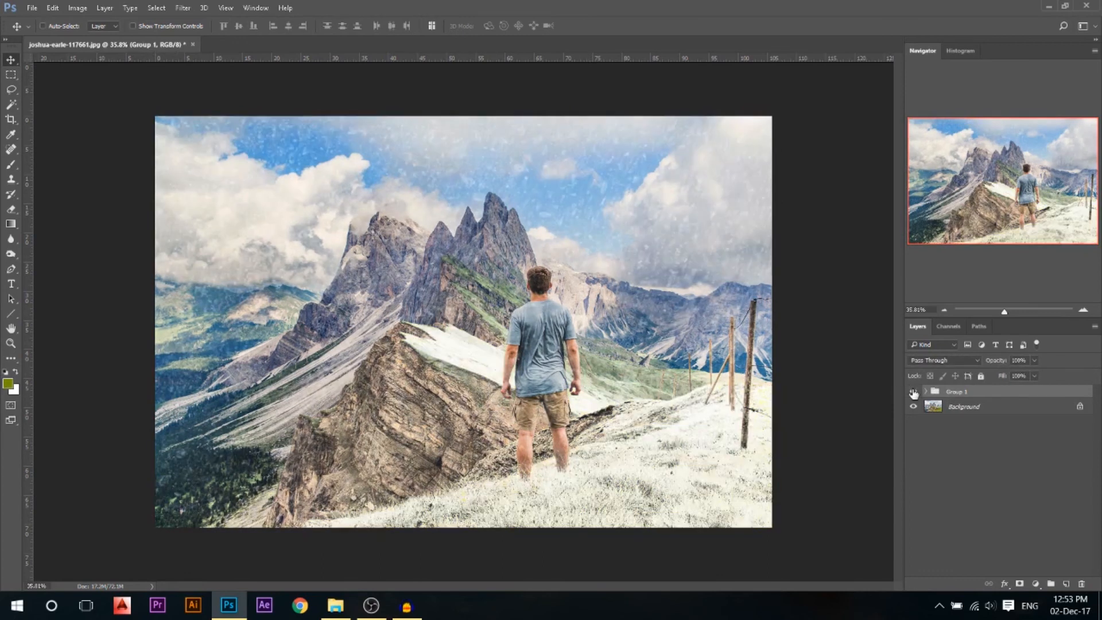
{"action": "mouse_move", "coordinate": [914, 392]}
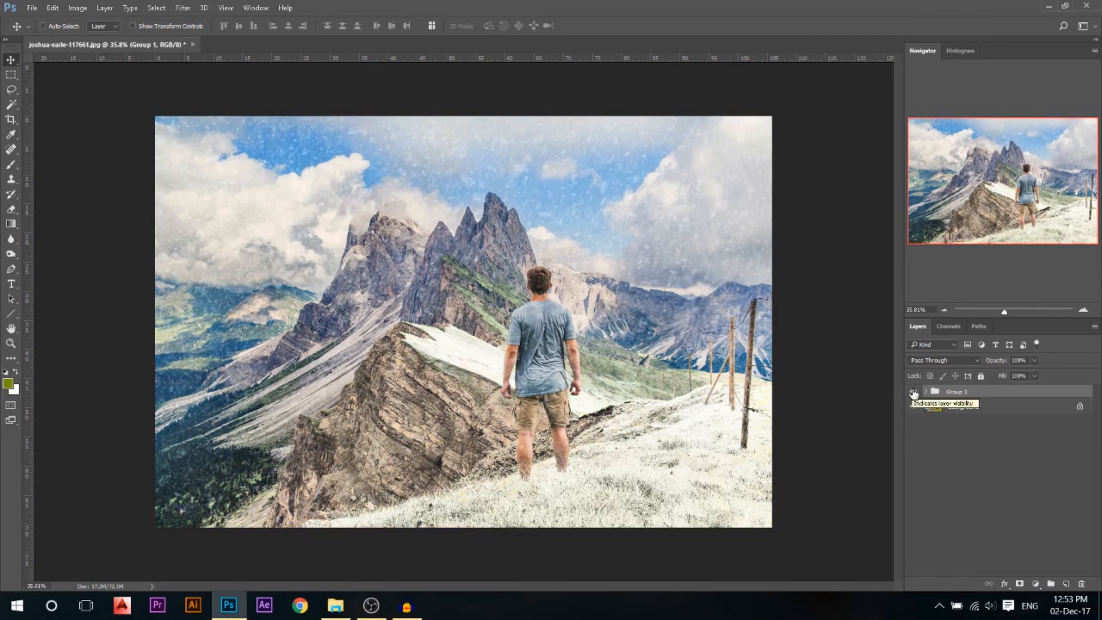
{"action": "left_click", "coordinate": [925, 391]}
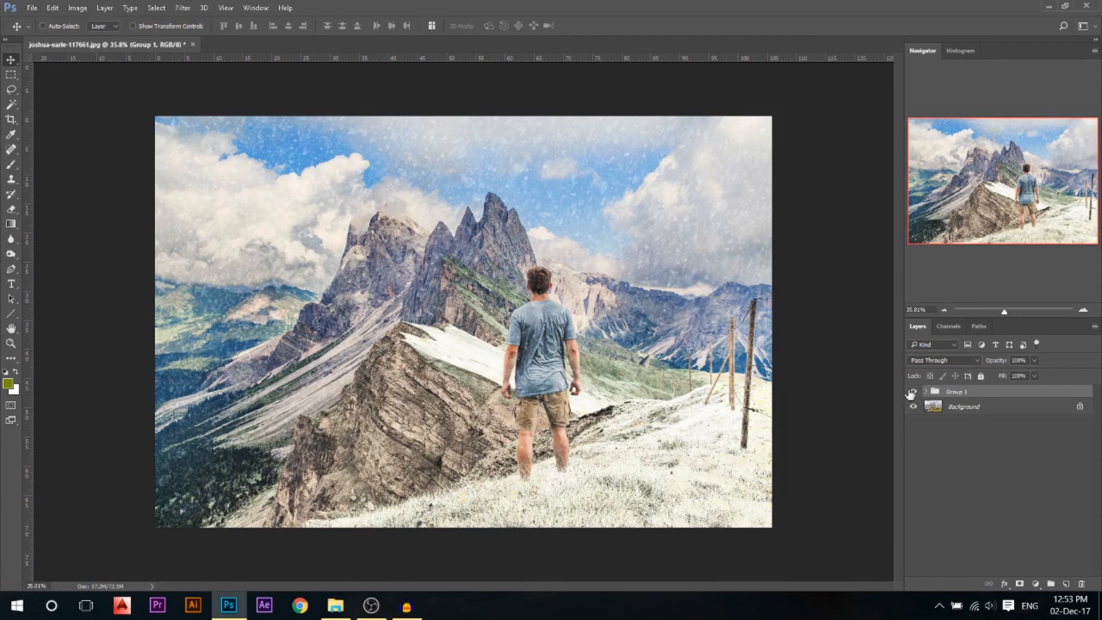
{"action": "mouse_move", "coordinate": [912, 391]}
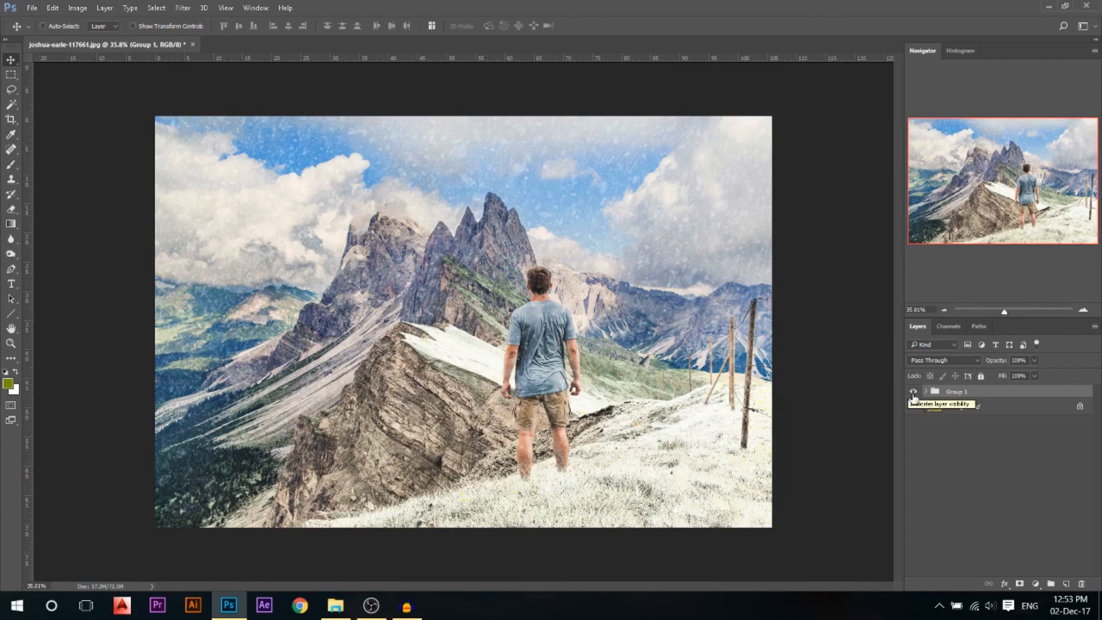